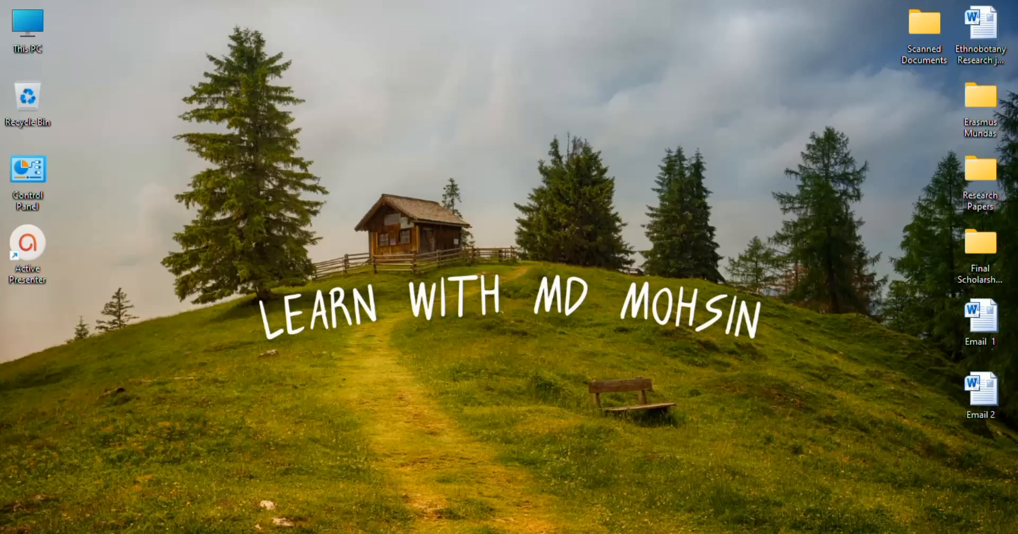
pyautogui.moveTo(705, 148)
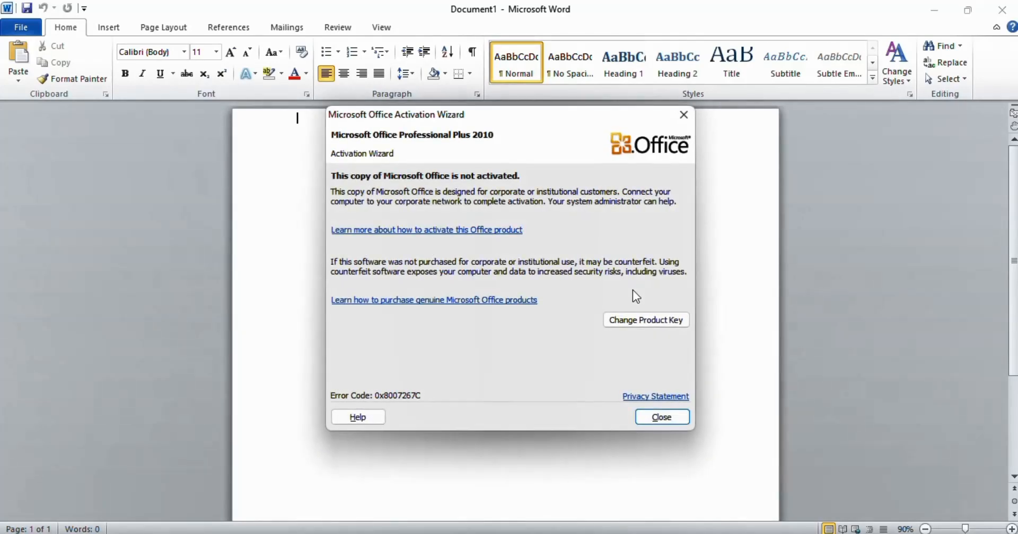
pyautogui.moveTo(337, 130)
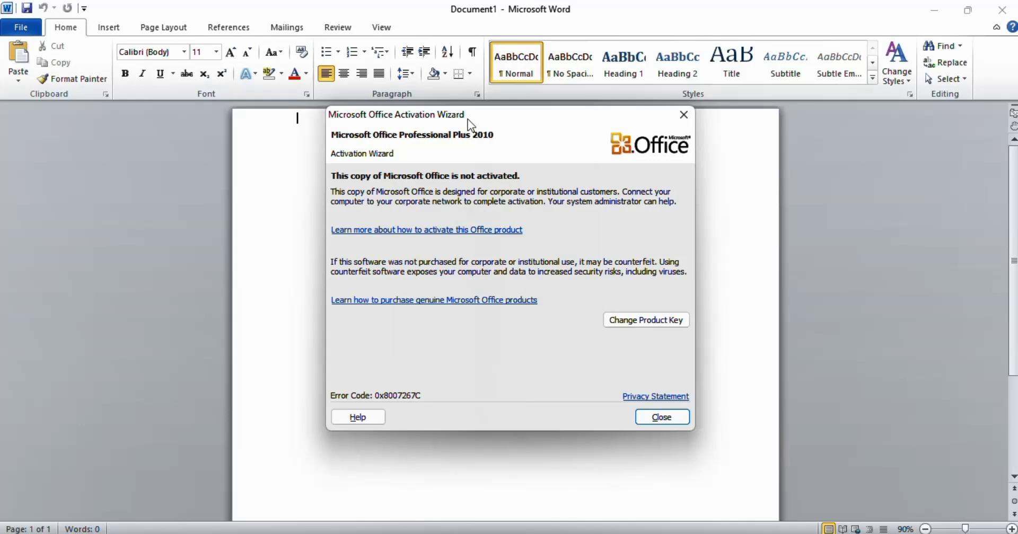
pyautogui.moveTo(433, 184)
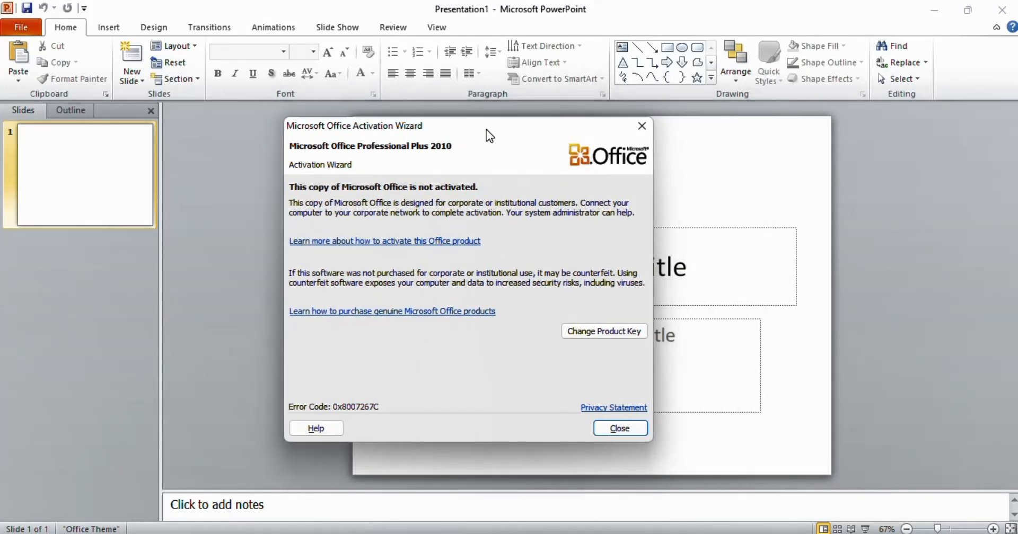
# Dismiss the Office activation wizard warning so the desktop shows
pyautogui.click(618, 428)
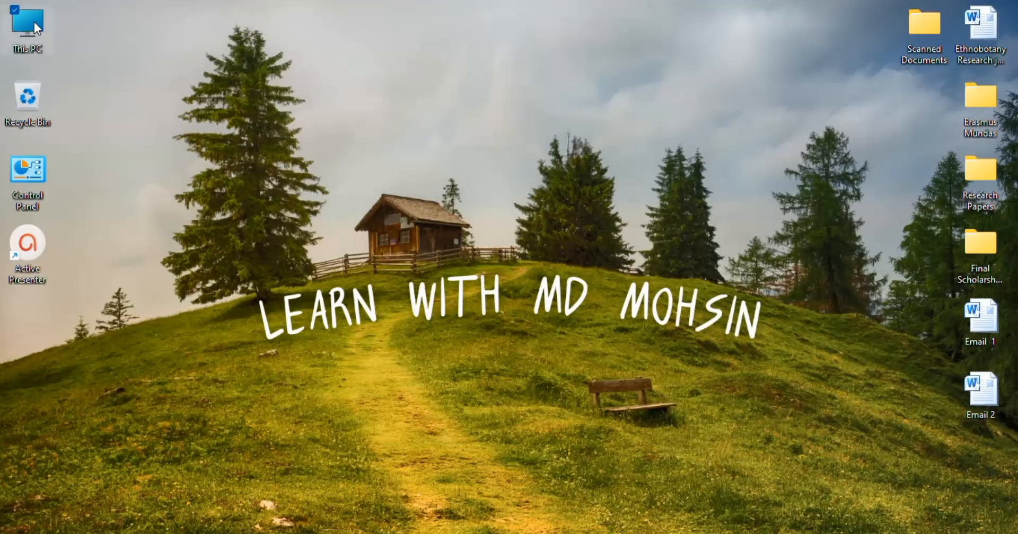
# Browse from This PC through Program Files (x86)\Common Files\Microsoft Shared to OfficeSoftwareProtectionPlatform
pyautogui.doubleClick(27, 27)
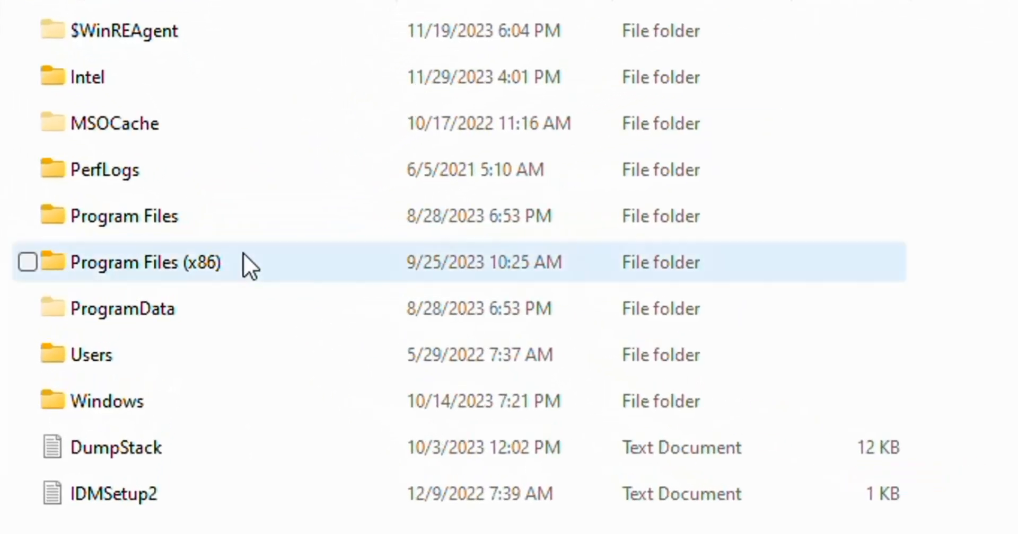
pyautogui.click(138, 247)
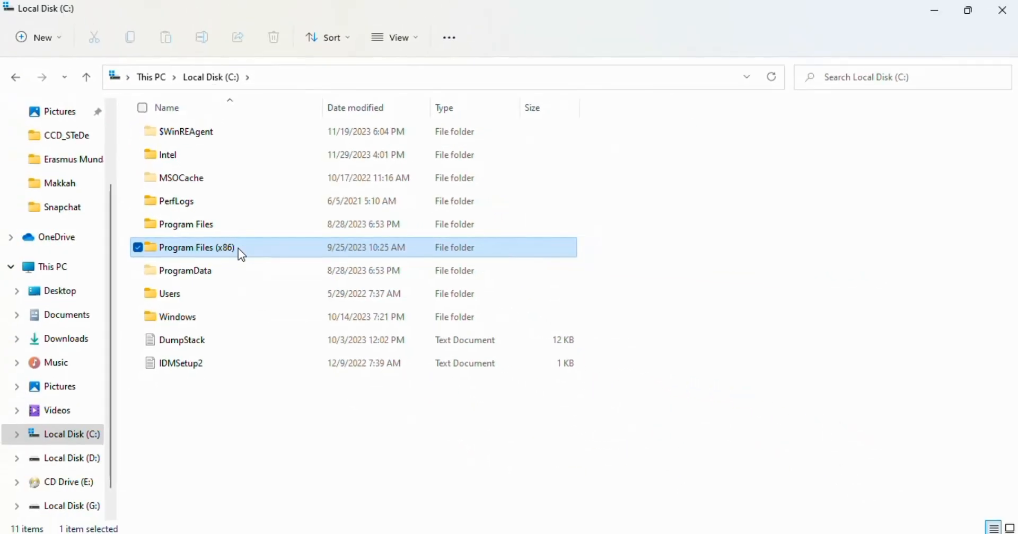
pyautogui.doubleClick(196, 247)
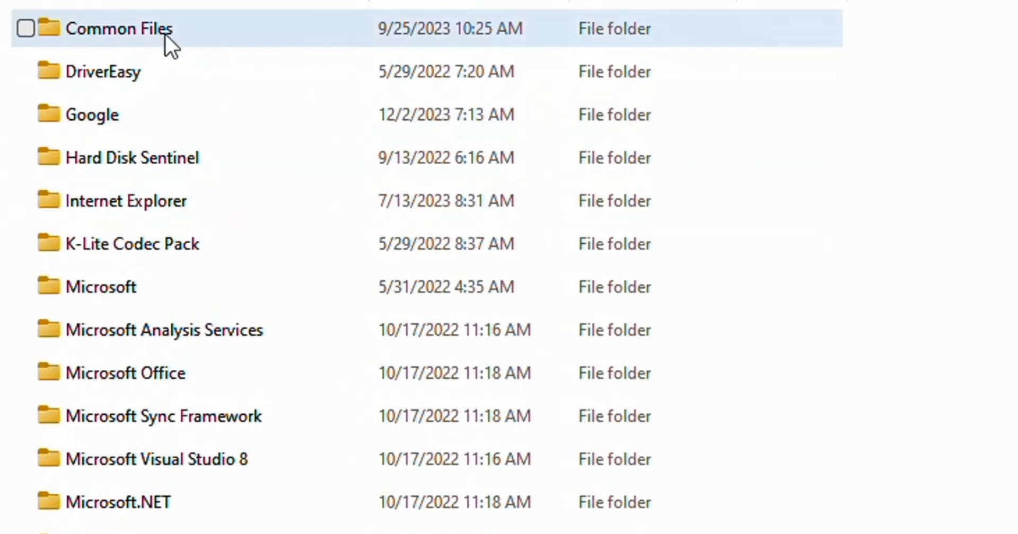
pyautogui.doubleClick(118, 29)
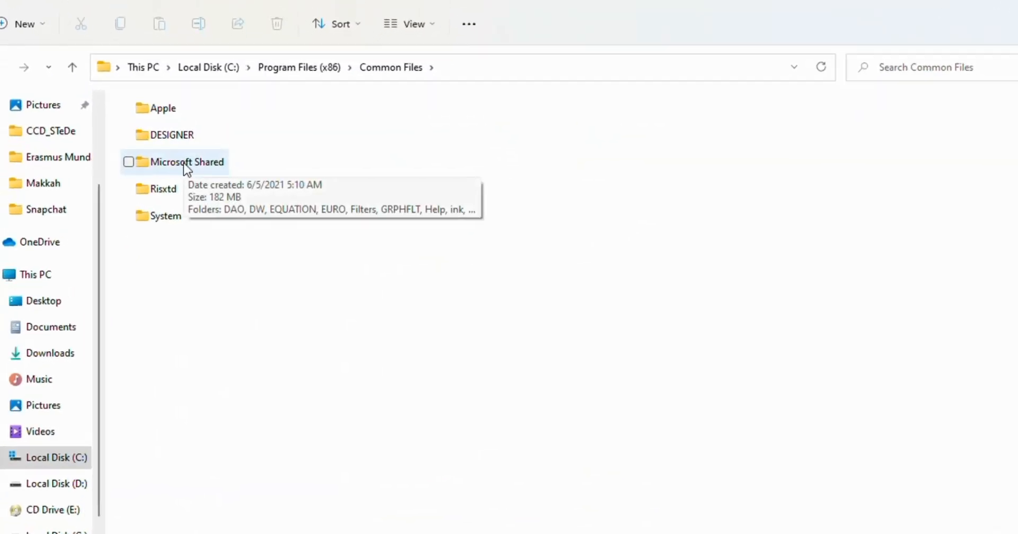
pyautogui.doubleClick(187, 161)
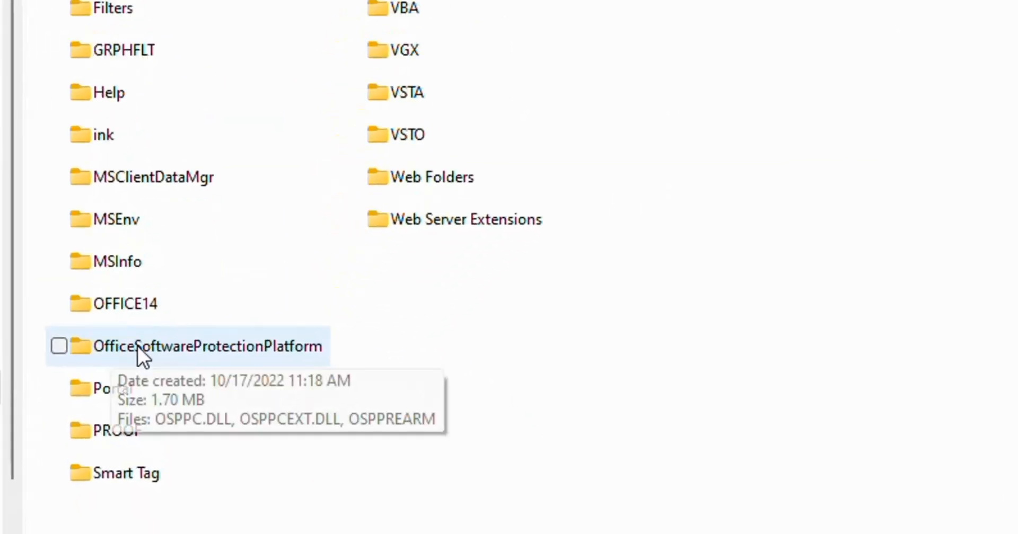
pyautogui.doubleClick(206, 346)
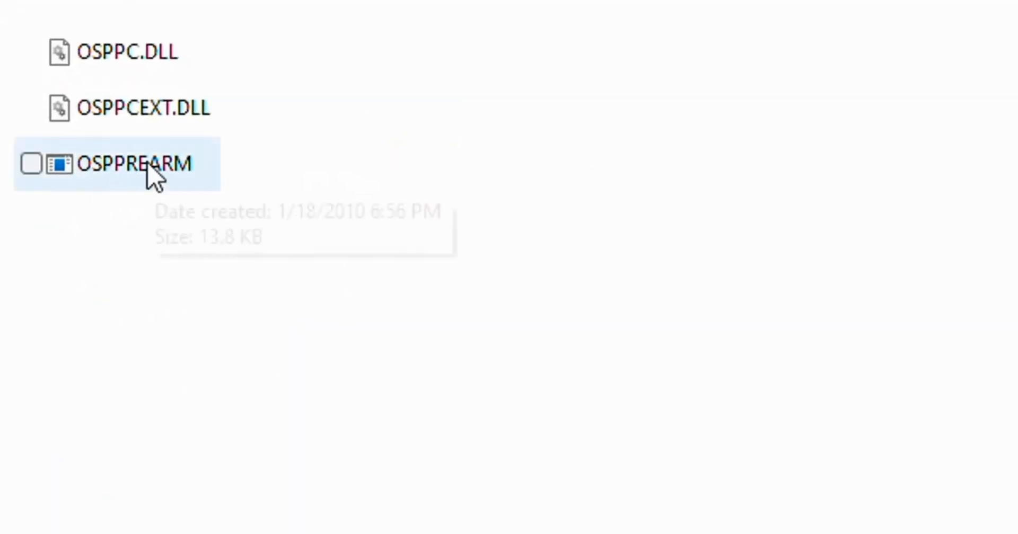
pyautogui.moveTo(194, 185)
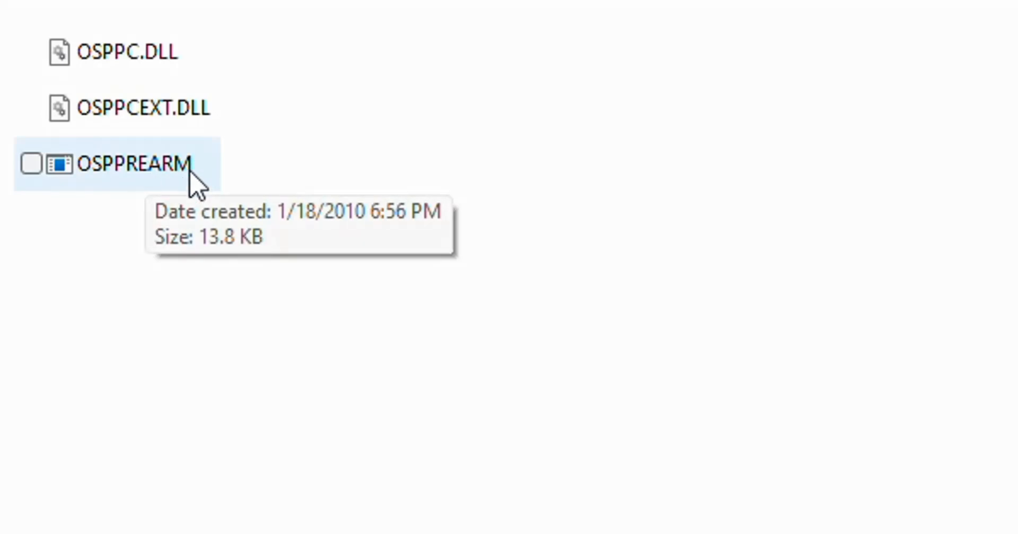
# Bring up the right-click actions menu for the OSPPREARM program
pyautogui.rightClick(175, 164)
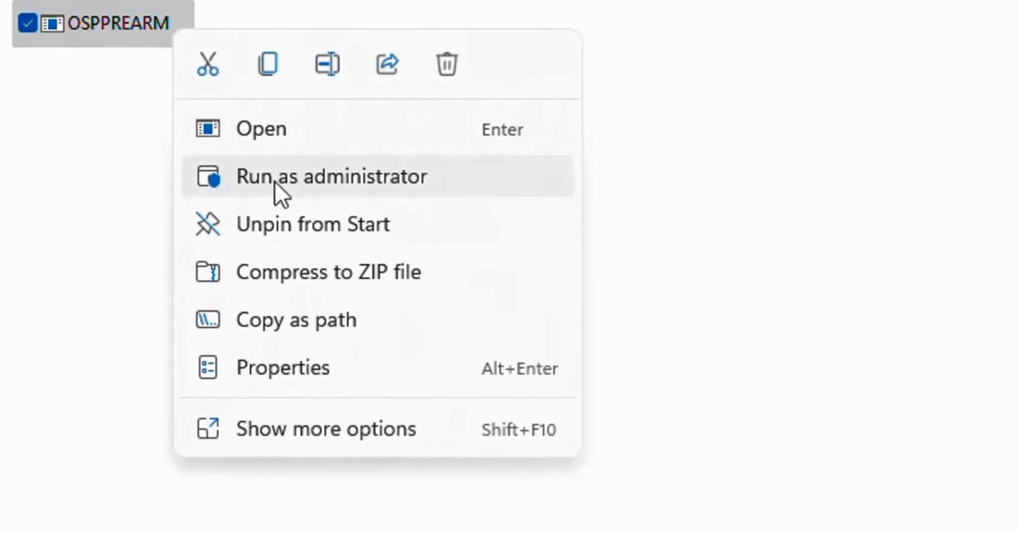
pyautogui.moveTo(334, 199)
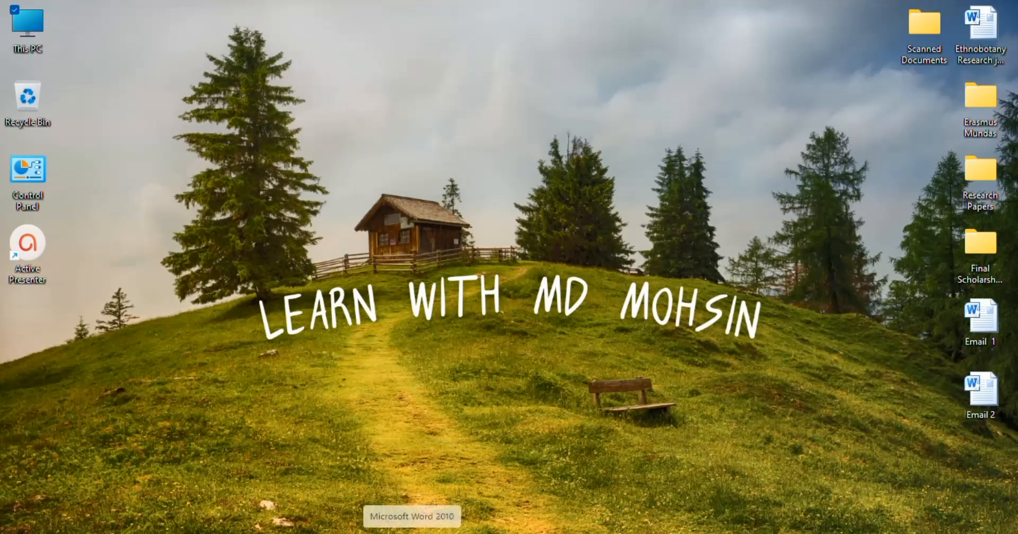
# Launch Word 2010 and confirm a blank document opens with no activation wizard
pyautogui.click(411, 517)
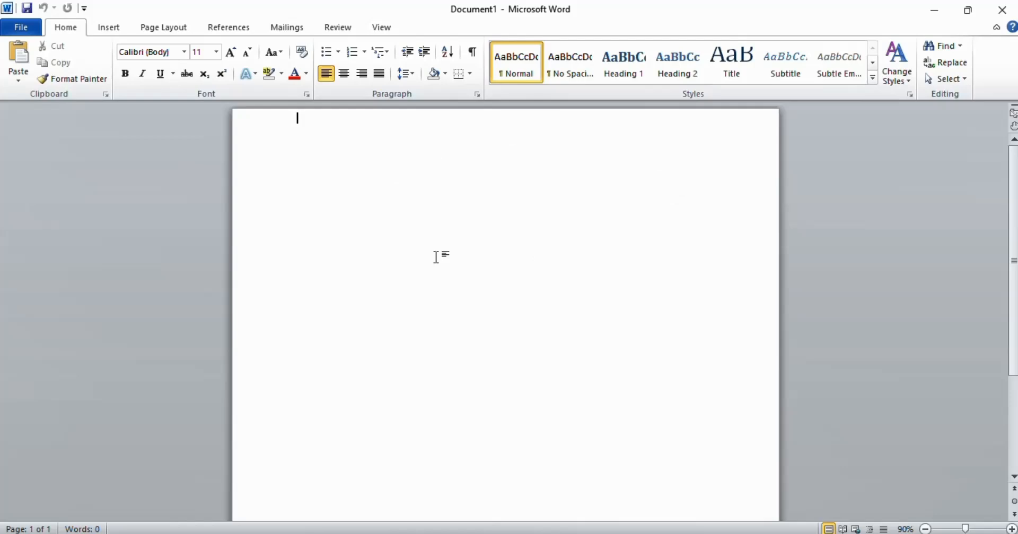
pyautogui.moveTo(639, 274)
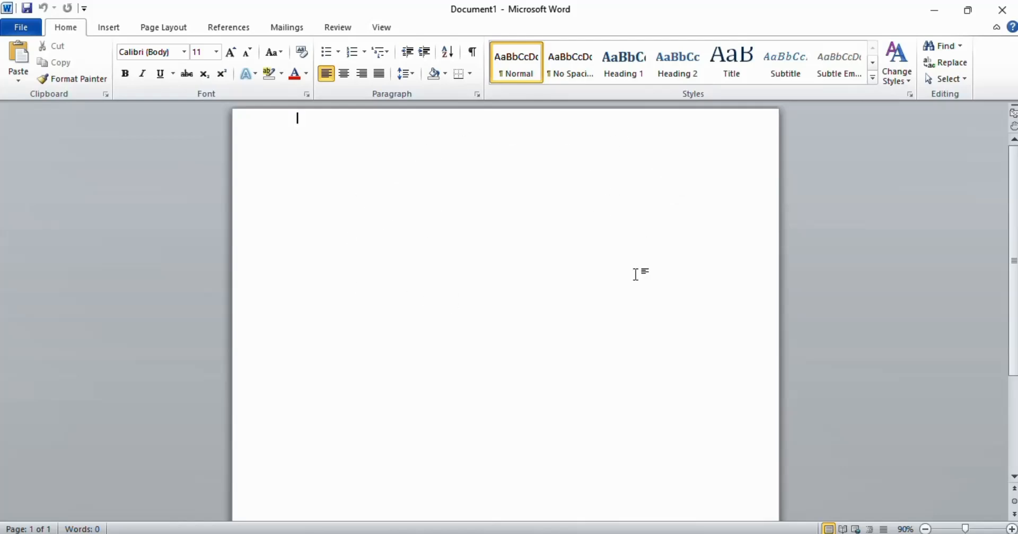
pyautogui.moveTo(711, 90)
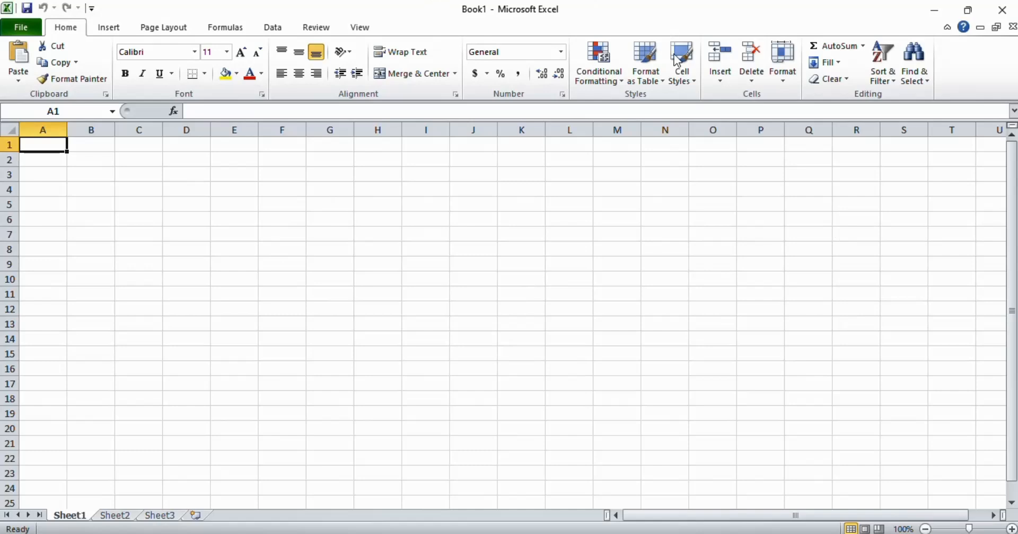
pyautogui.moveTo(586, 243)
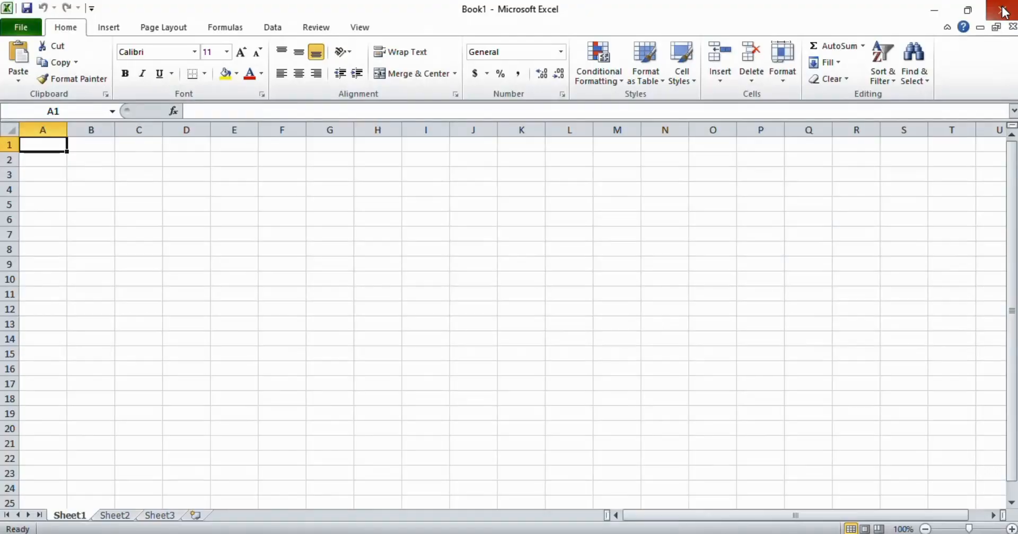
# Close the Excel 2010 blank workbook window after confirming no activation warning
pyautogui.click(1003, 9)
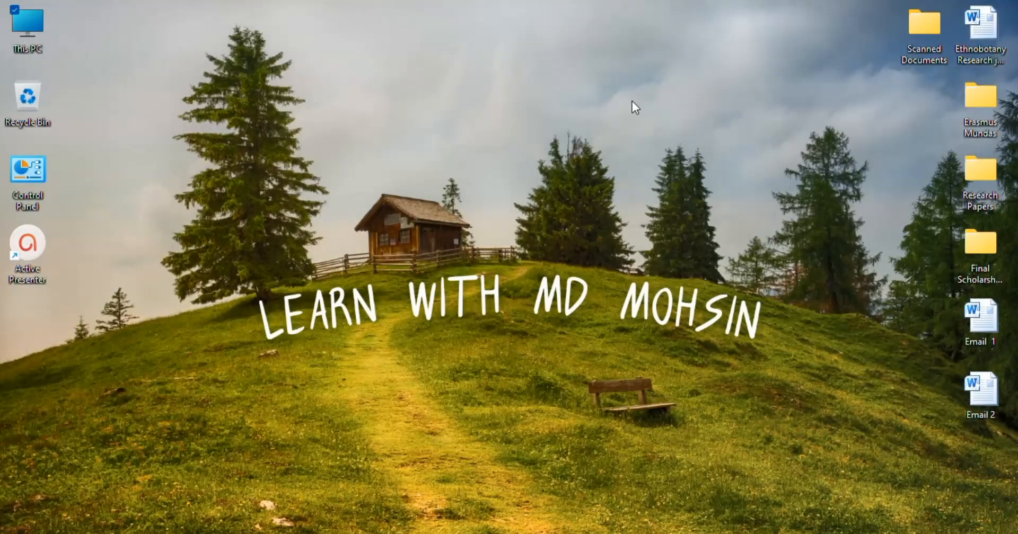
pyautogui.moveTo(566, 382)
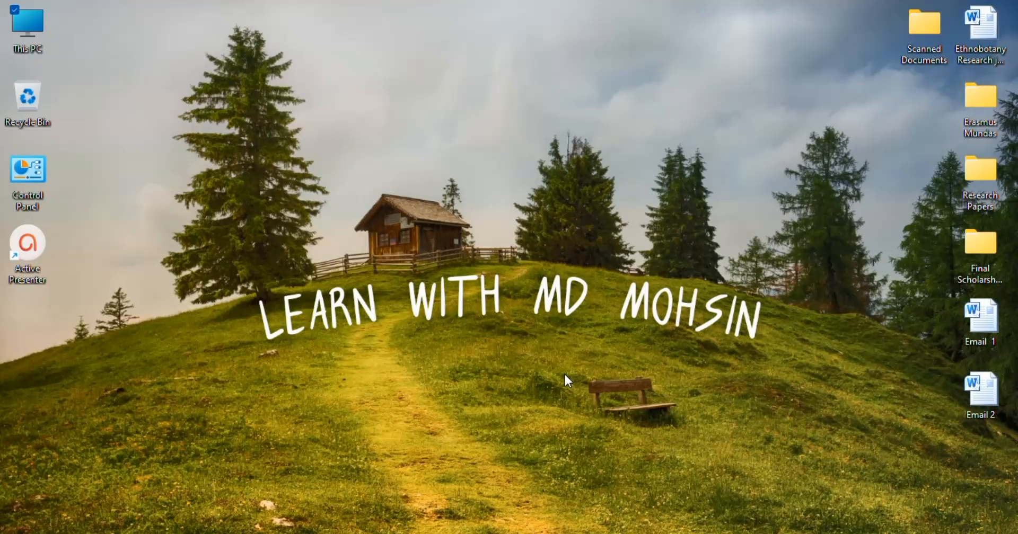